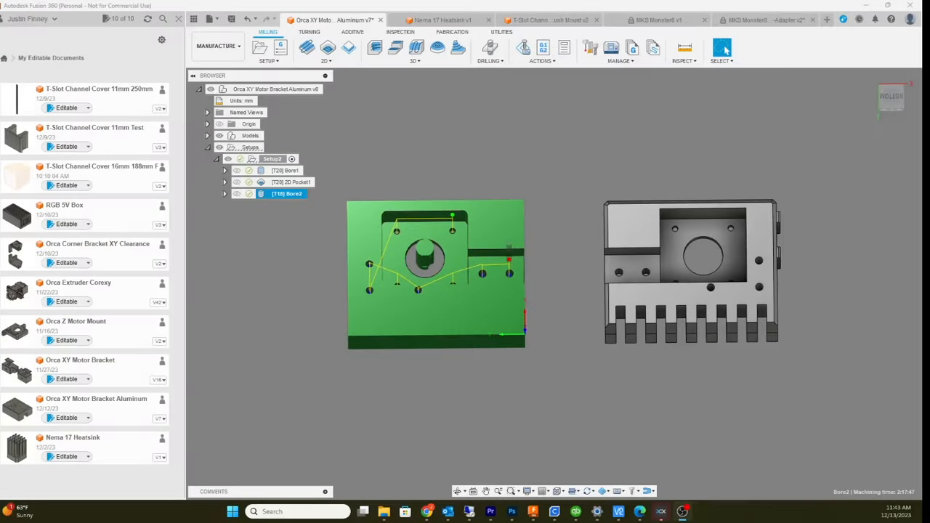
pyautogui.moveTo(628, 410)
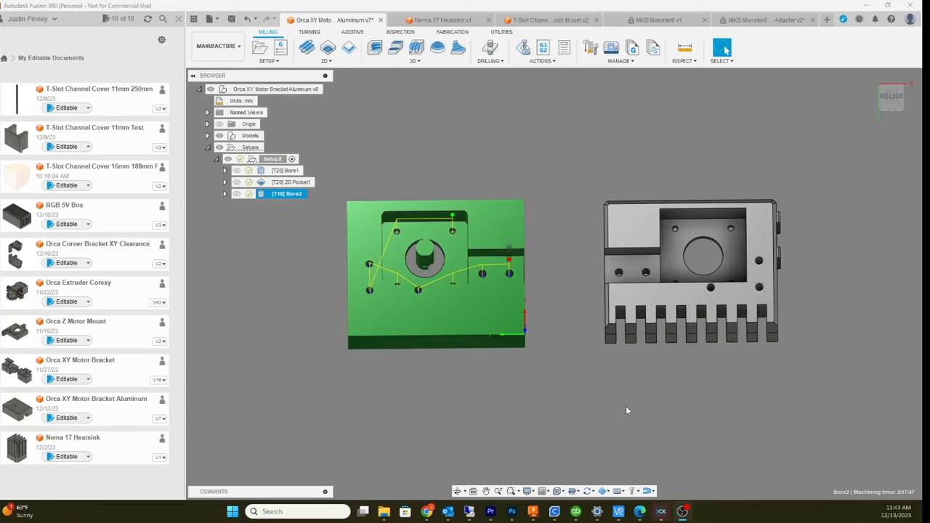
pyautogui.moveTo(645, 389)
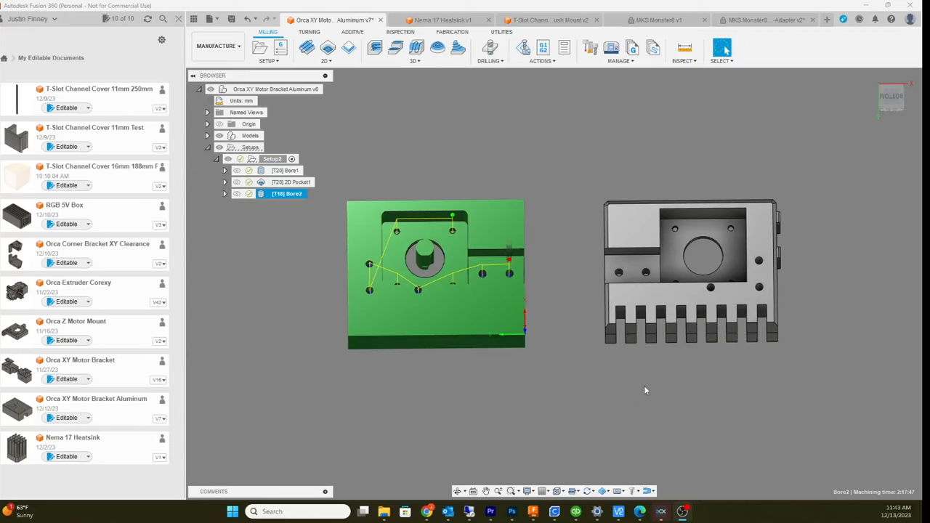
pyautogui.moveTo(681, 357)
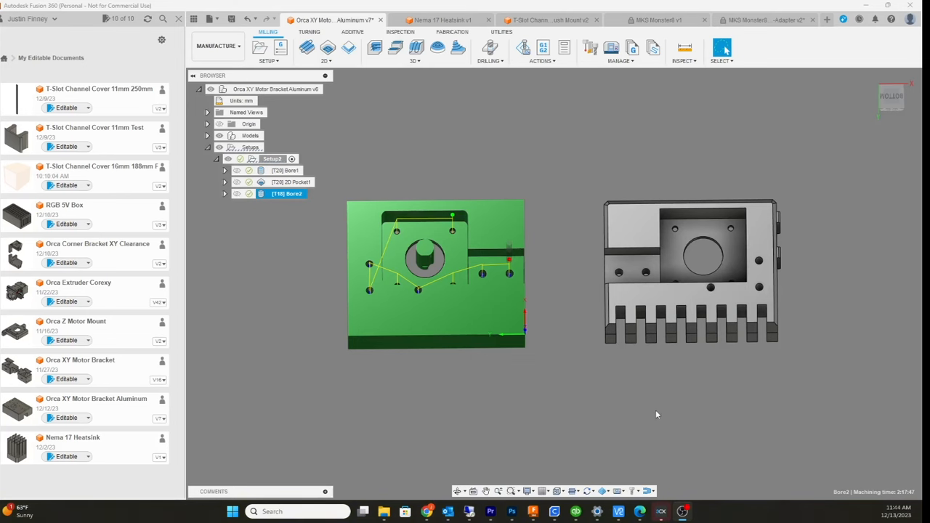
pyautogui.moveTo(526, 346)
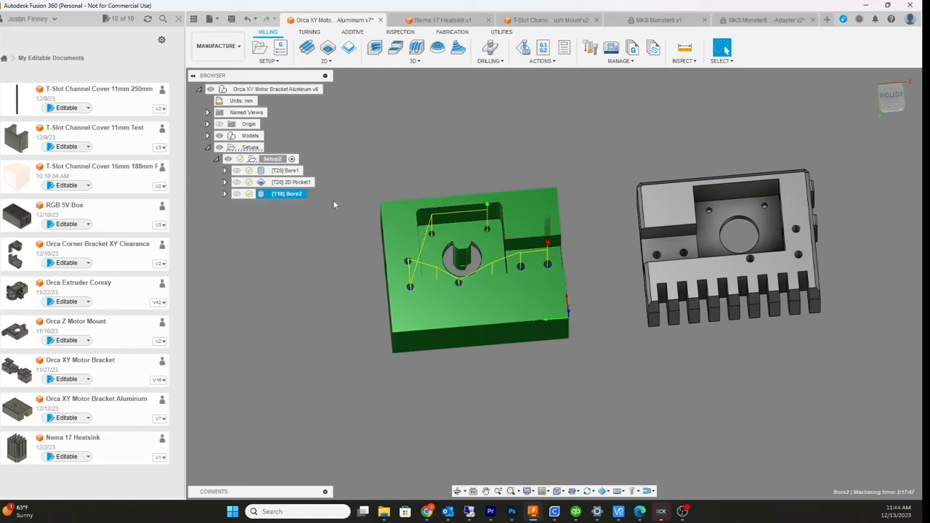
# Step: Preview the Bore1 and 2D Pocket1 toolpaths alternately, ending on 2D Pocket1
pyautogui.click(285, 170)
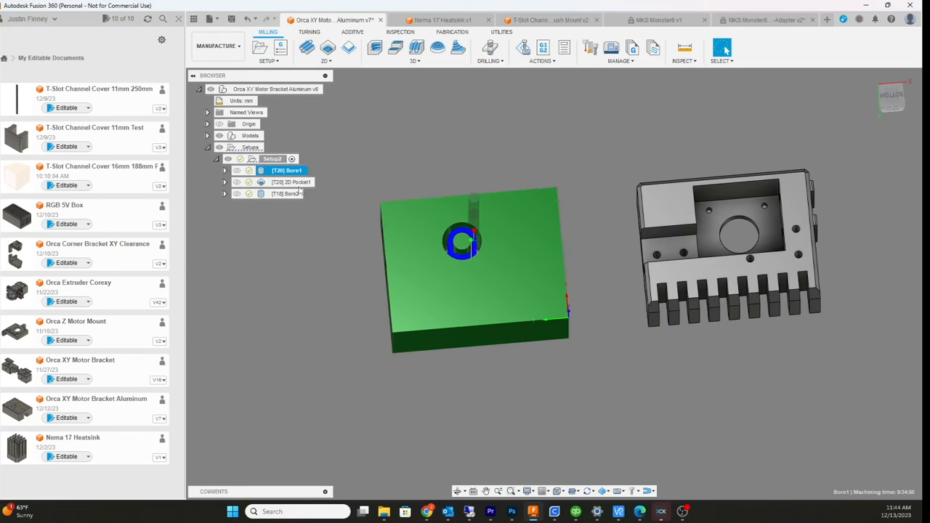
pyautogui.click(294, 181)
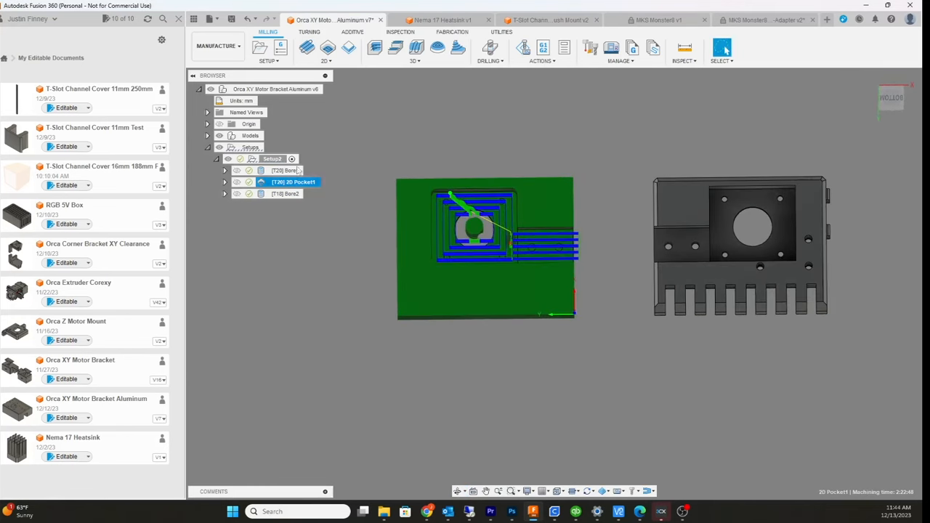
pyautogui.click(292, 170)
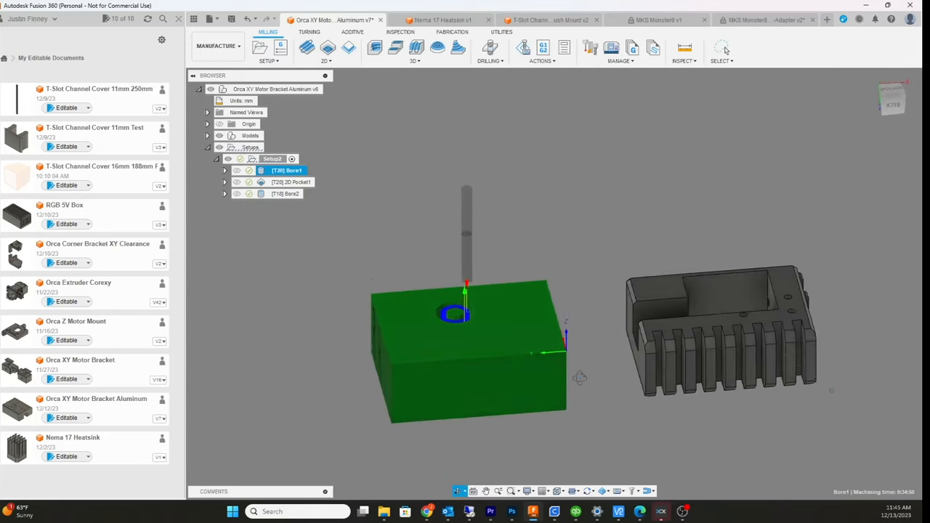
pyautogui.click(292, 182)
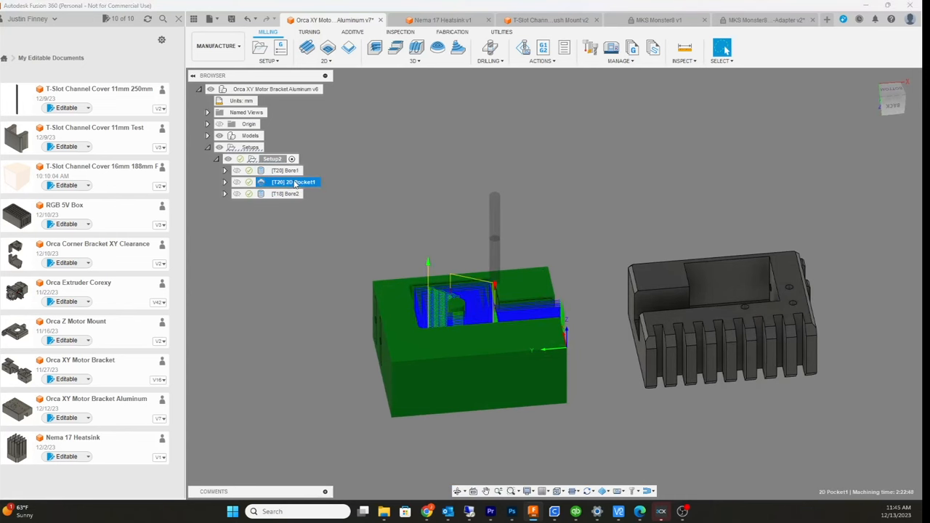
# Step: Simulate the 2D Pocket1 operation and play its material-removal animation
pyautogui.rightClick(293, 182)
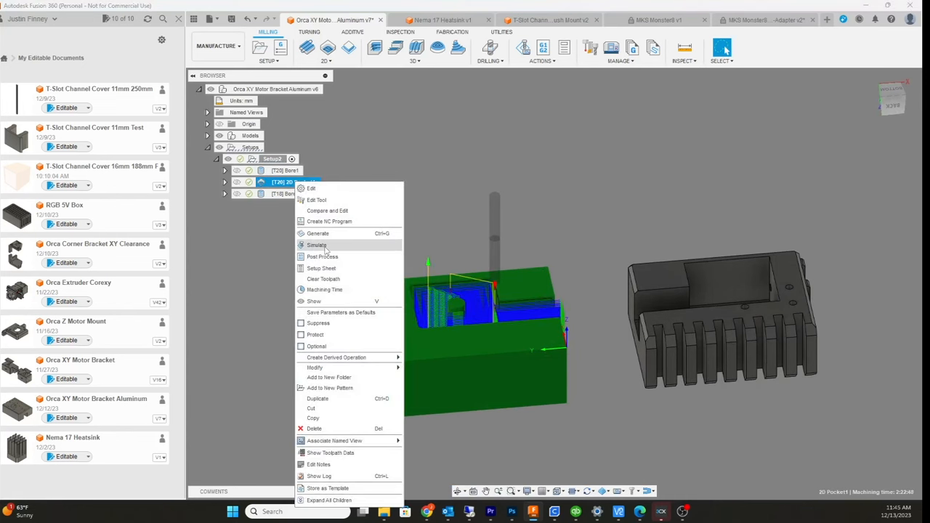
pyautogui.click(316, 244)
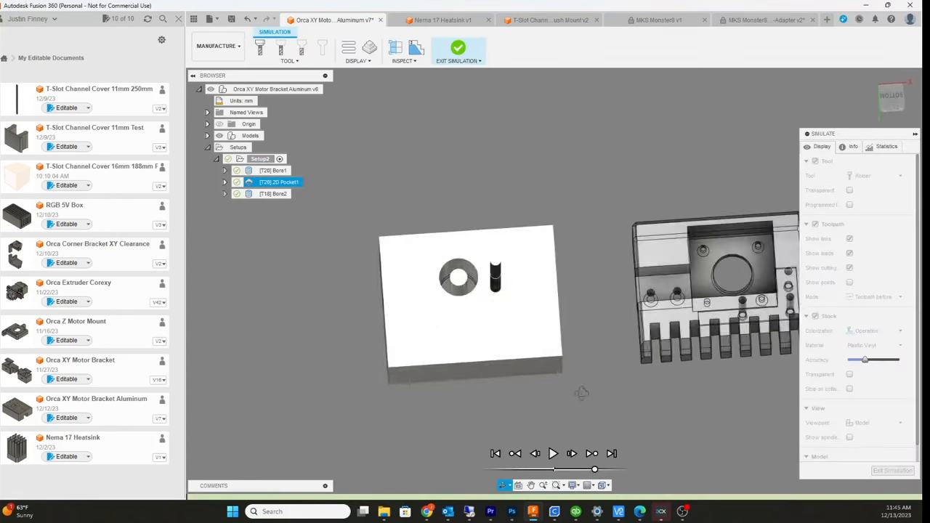
pyautogui.click(553, 454)
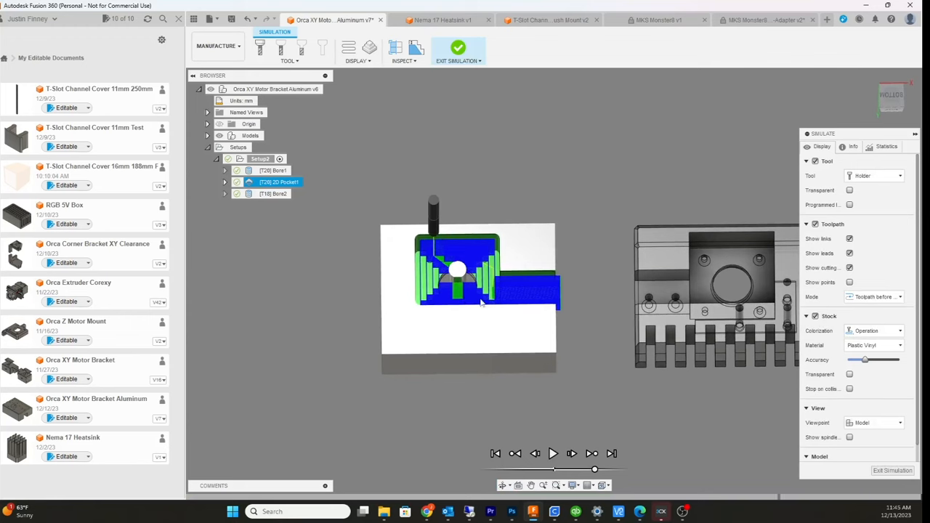
pyautogui.moveTo(549, 404)
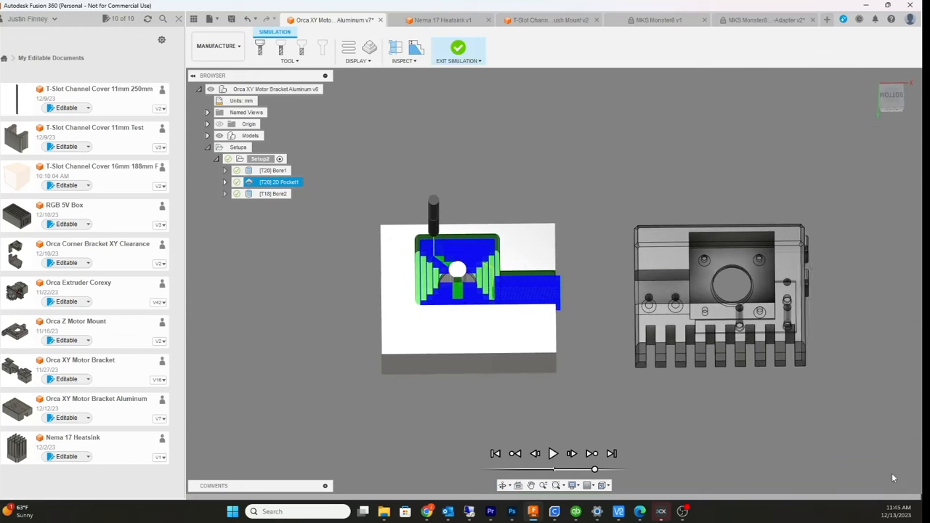
# Step: Edit 2D Pocket1, browse the Fintech Tools library for its tool, and leave it unchanged
pyautogui.rightClick(279, 182)
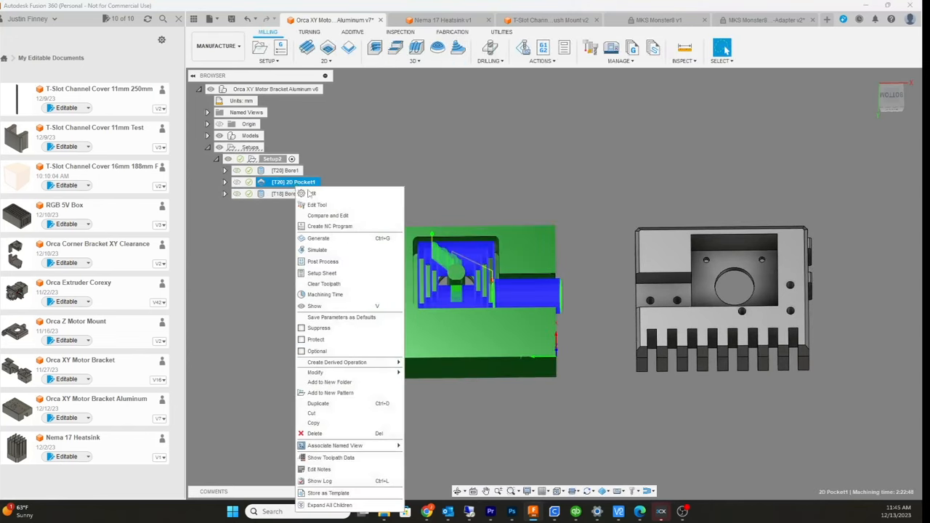
pyautogui.click(313, 193)
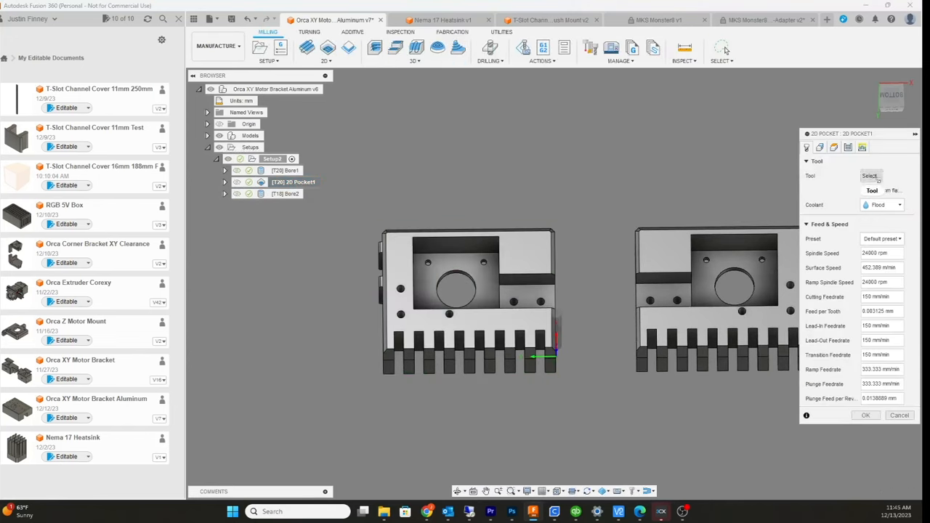
pyautogui.click(869, 174)
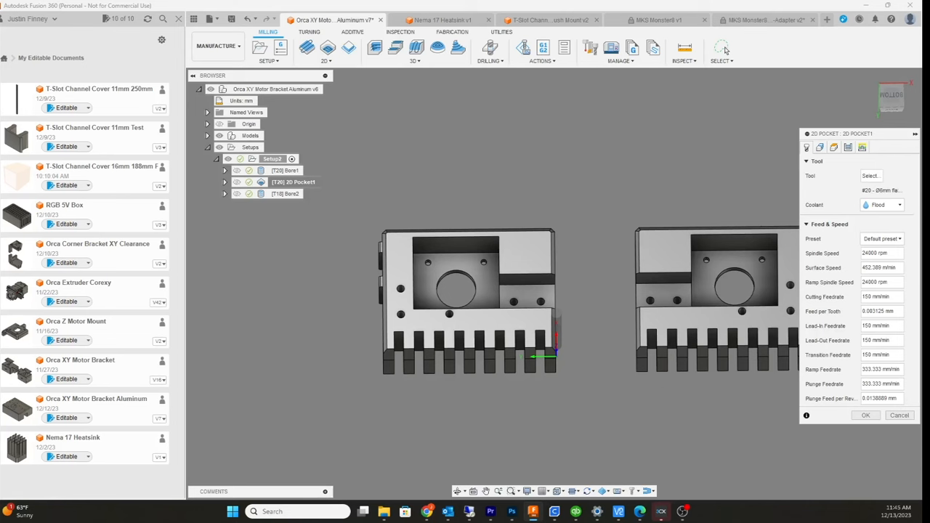
pyautogui.click(870, 176)
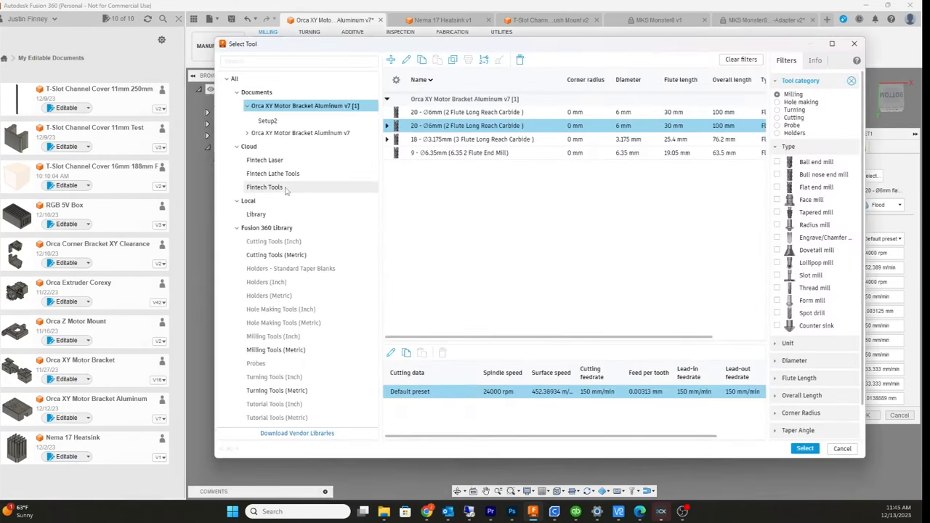
pyautogui.click(265, 186)
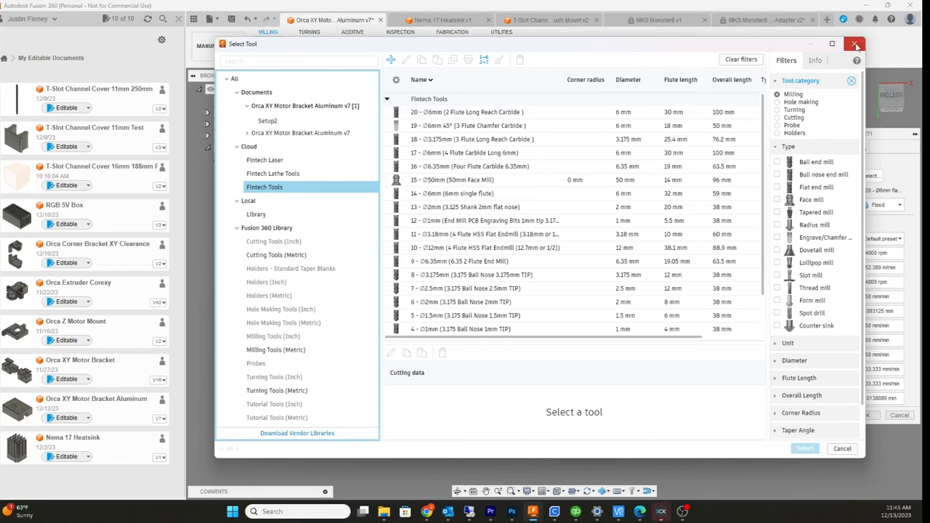
pyautogui.click(855, 44)
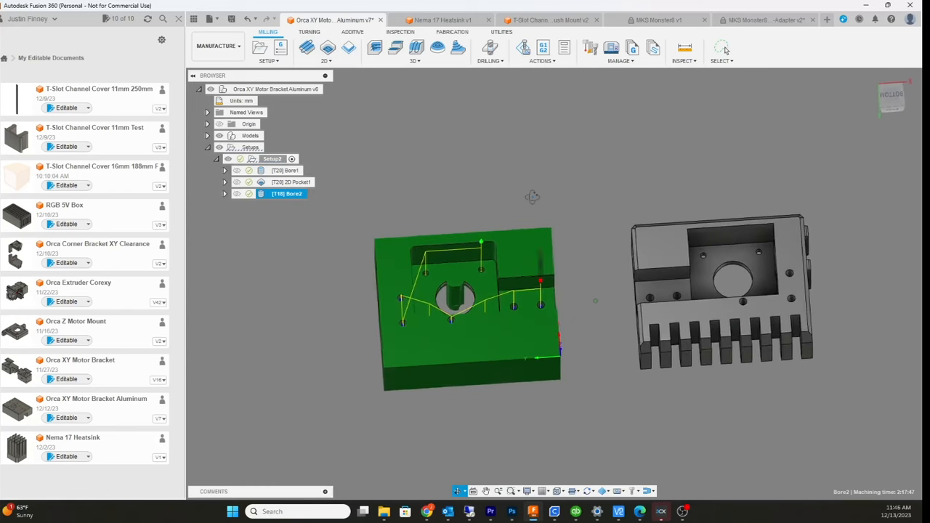
# Step: Select the Bore2 drilling operation and bring up its actions
pyautogui.click(286, 193)
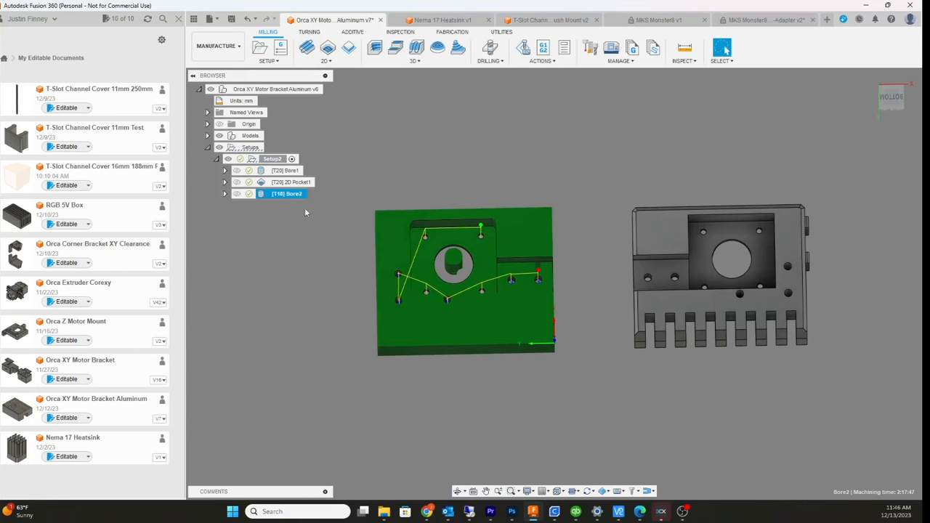
pyautogui.click(286, 193)
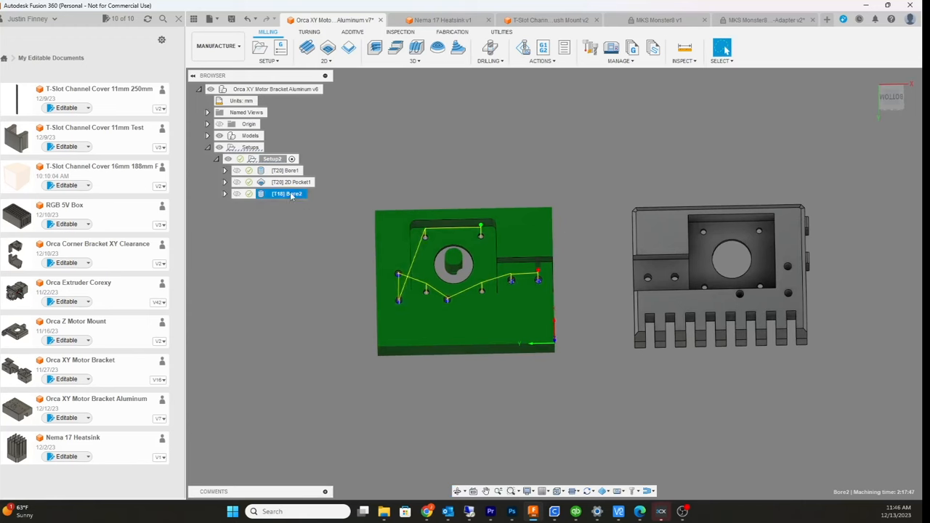
pyautogui.rightClick(283, 195)
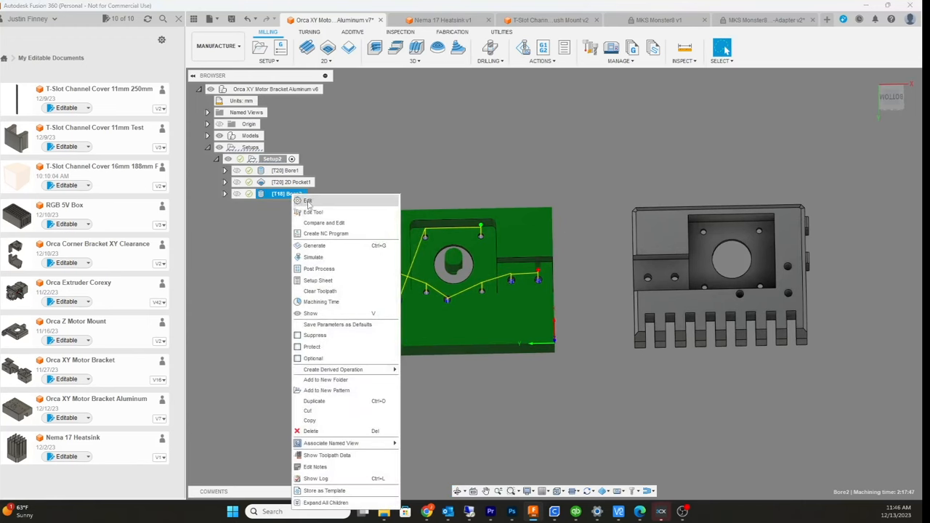
pyautogui.moveTo(319, 269)
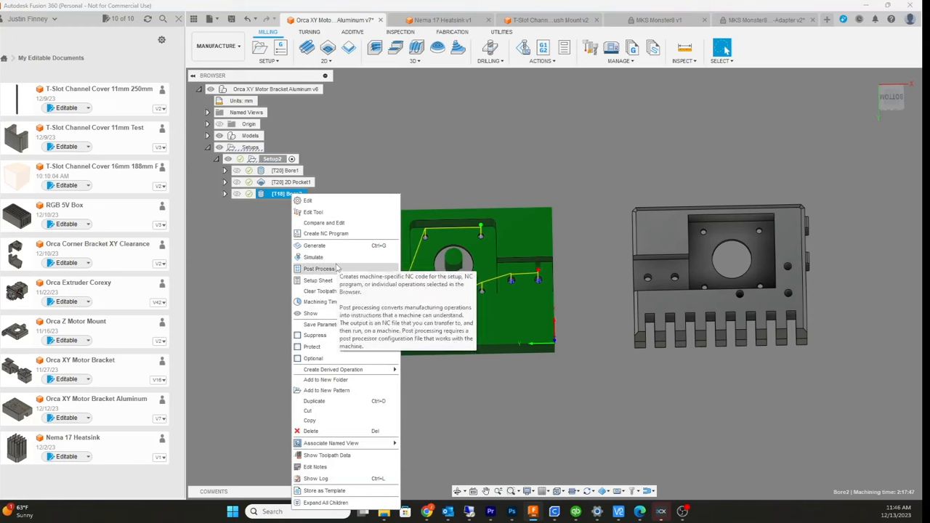
# Step: Simulate the Bore2 operation and play the drilling of the bracket holes
pyautogui.click(314, 257)
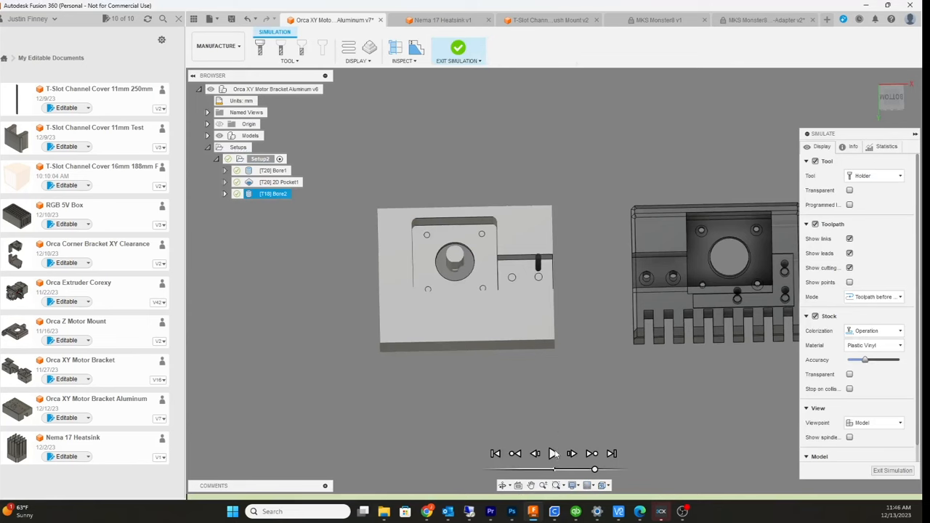
pyautogui.click(552, 453)
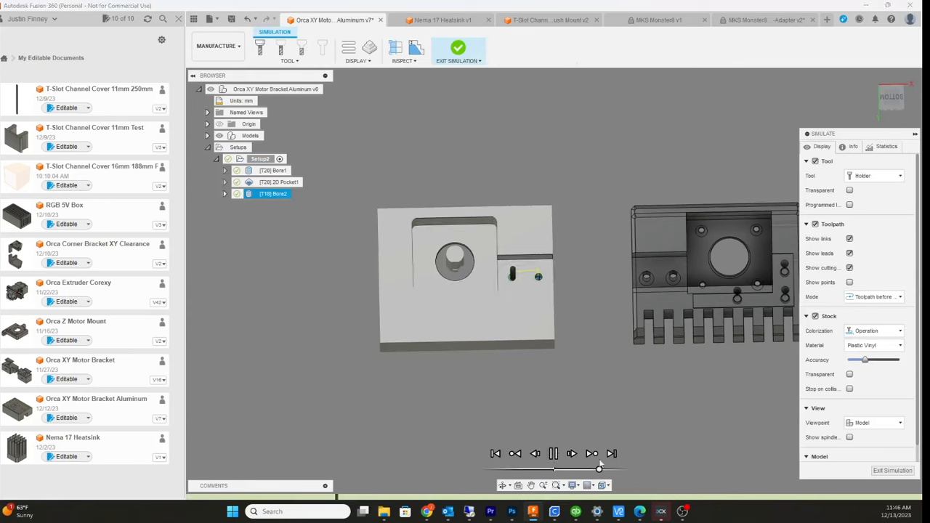
pyautogui.click(553, 454)
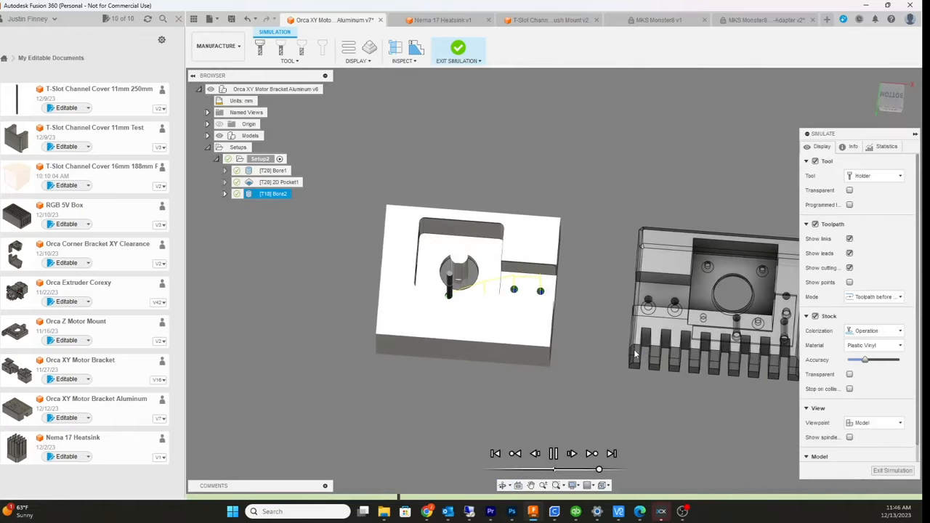
pyautogui.moveTo(570, 395)
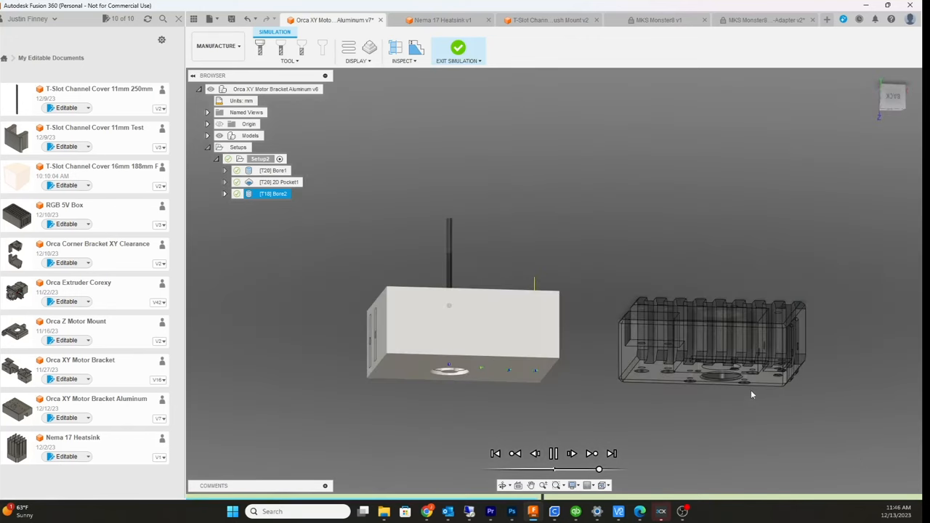
pyautogui.moveTo(634, 272)
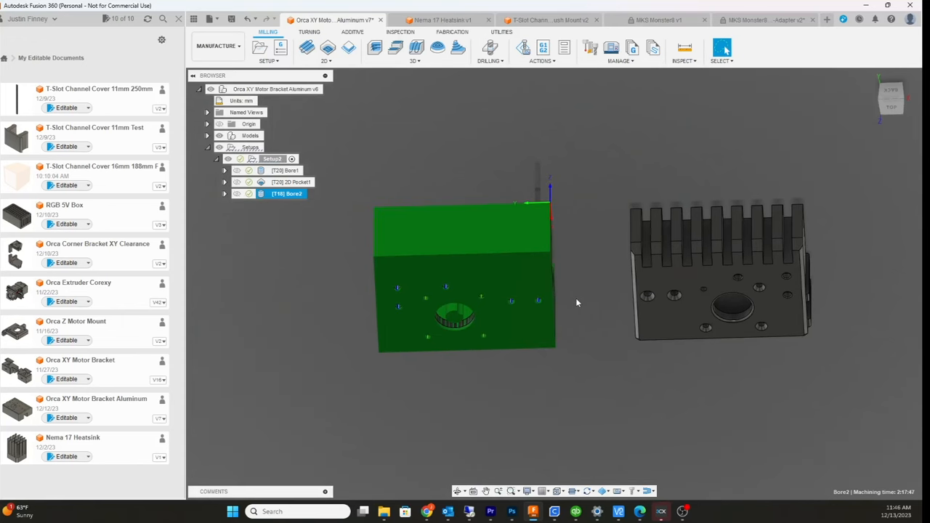
pyautogui.moveTo(604, 290)
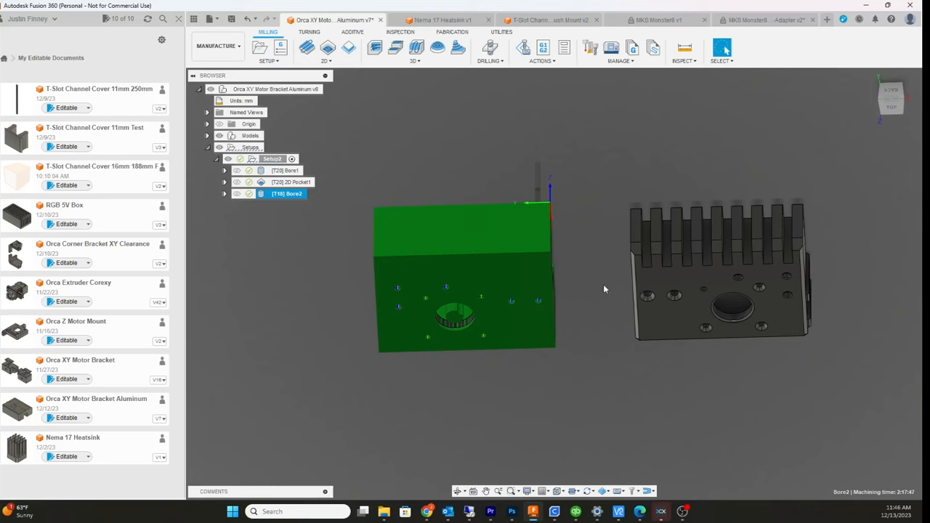